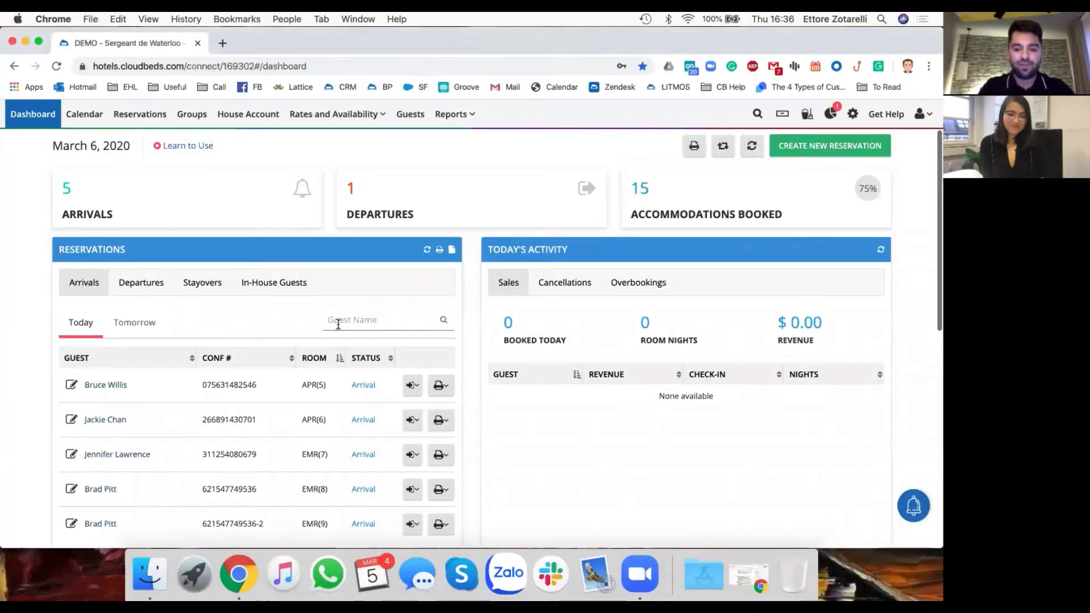
mouse_move(498, 125)
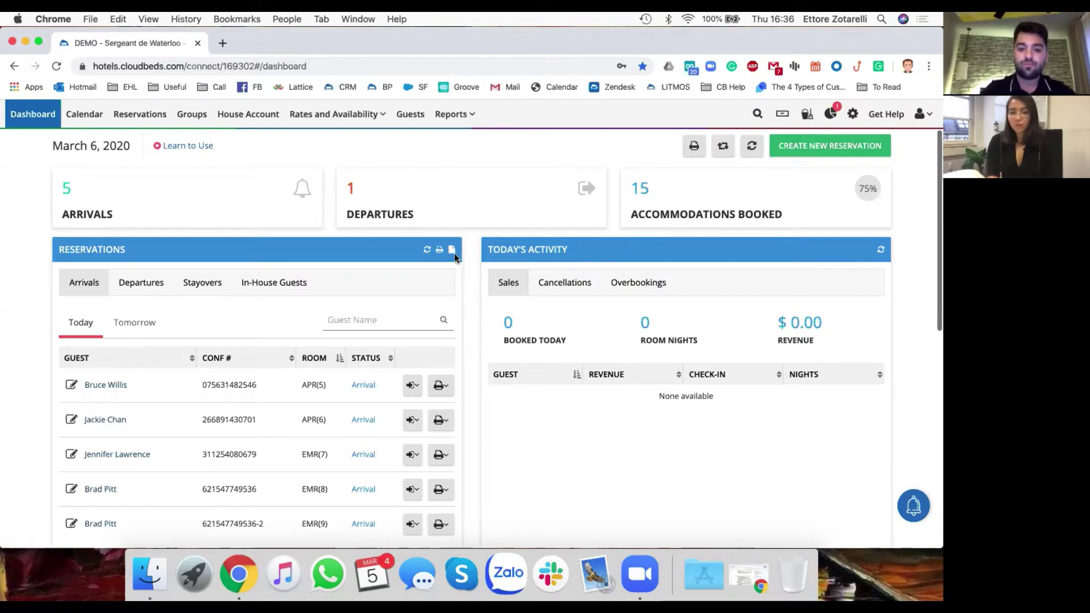
mouse_move(452, 250)
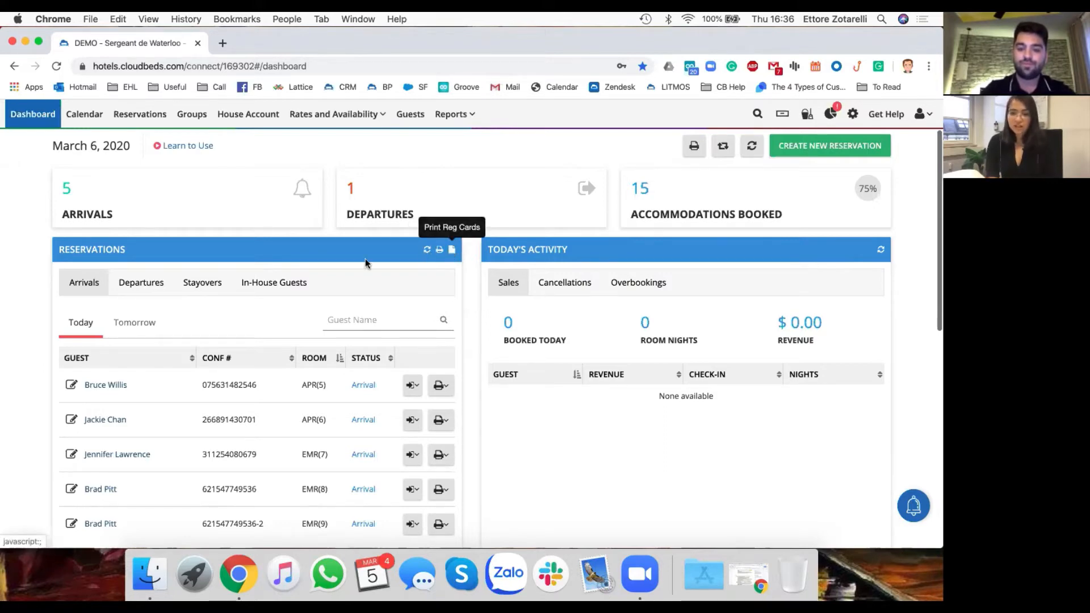
mouse_move(355, 264)
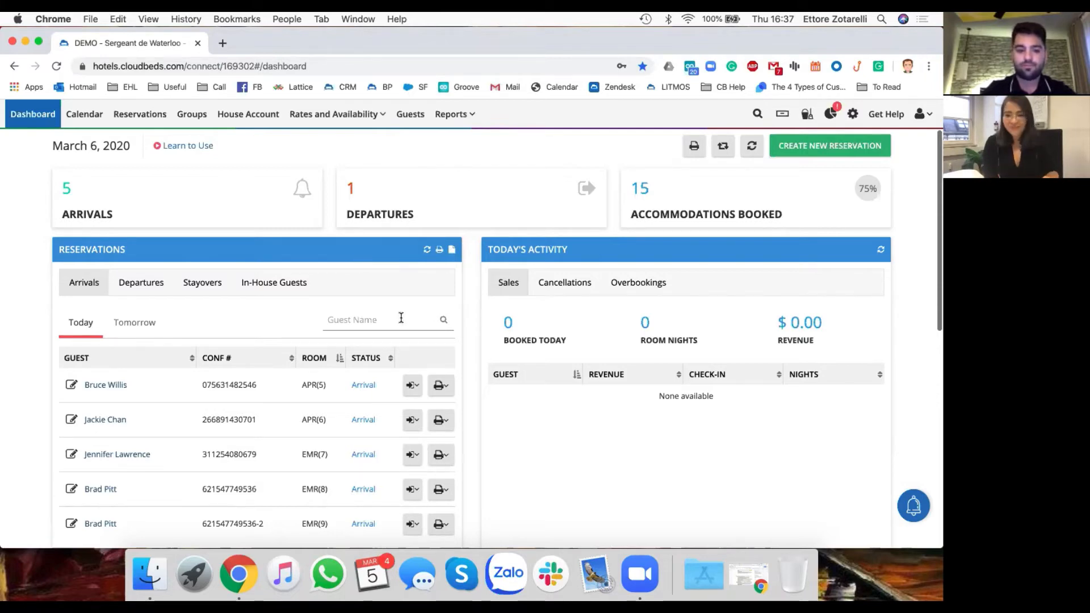
Show today's departures, revealing one in-house guest with a $174.90 balance.
scroll("down", 3)
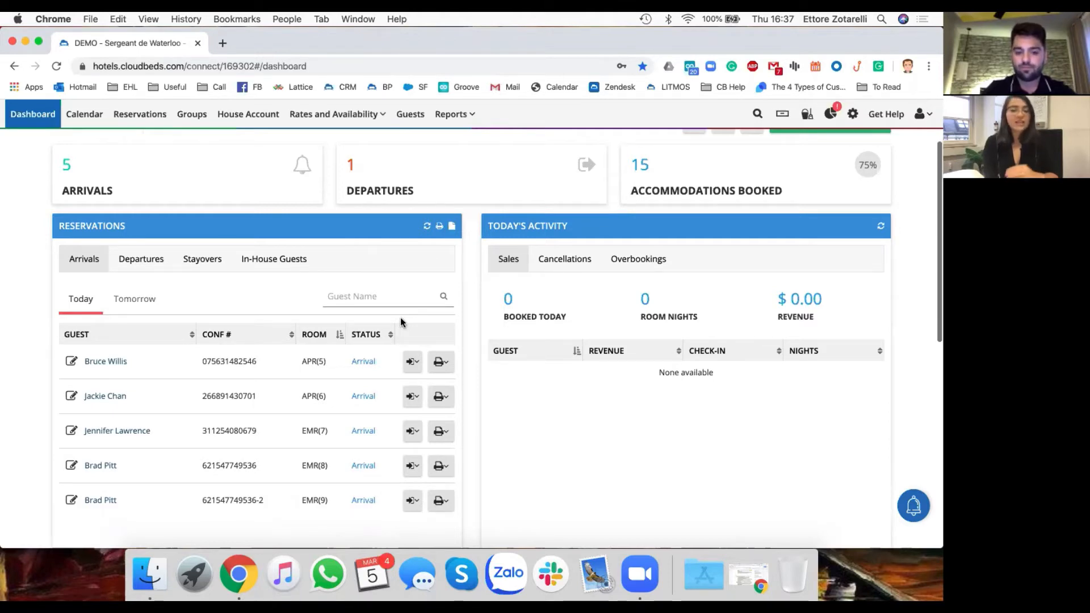
mouse_move(208, 318)
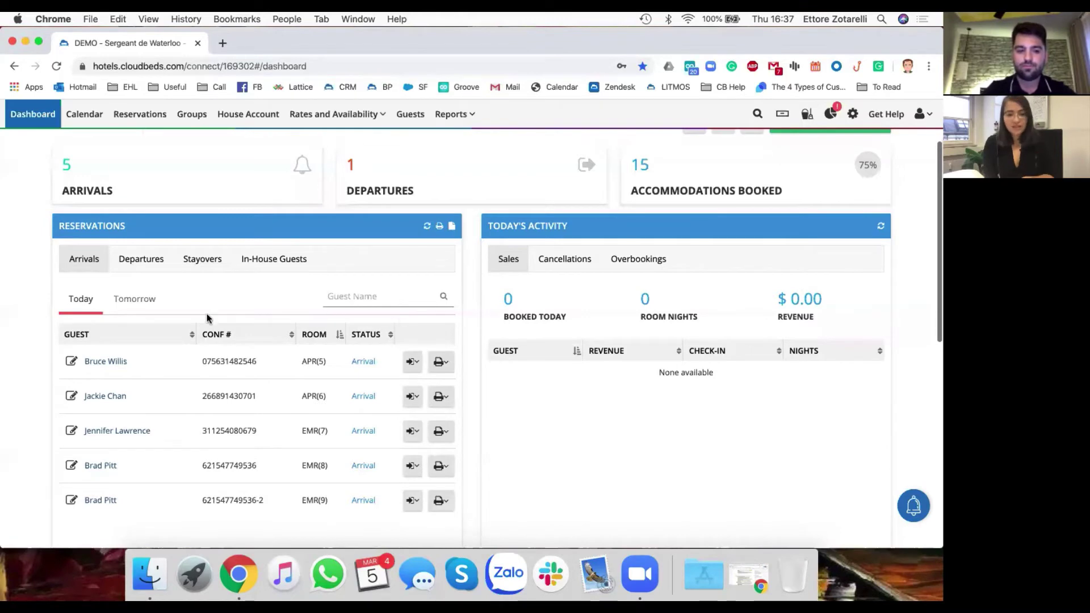
left_click(141, 259)
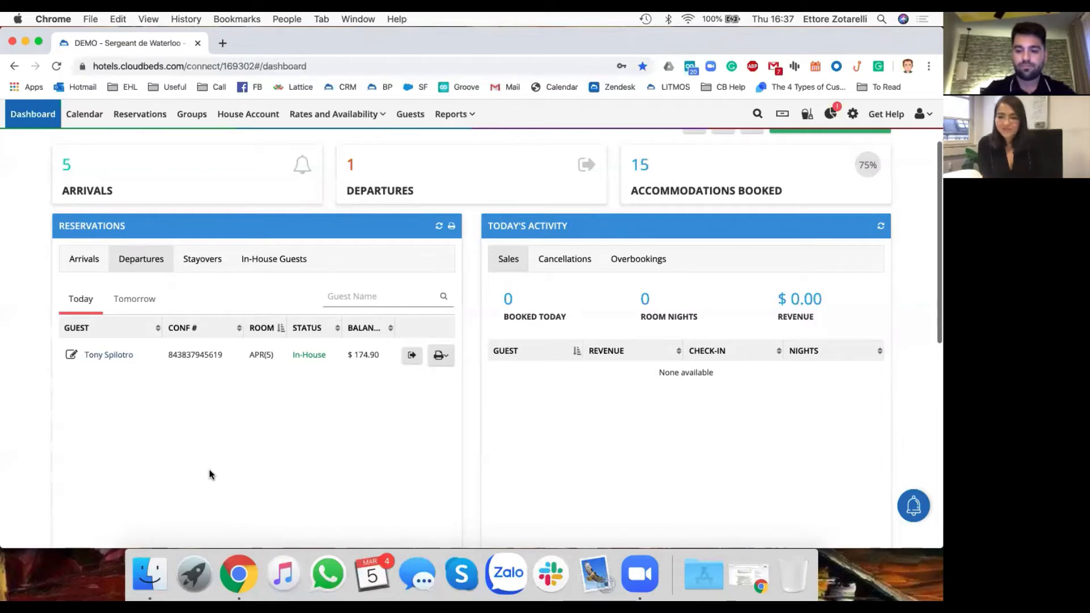
mouse_move(309, 458)
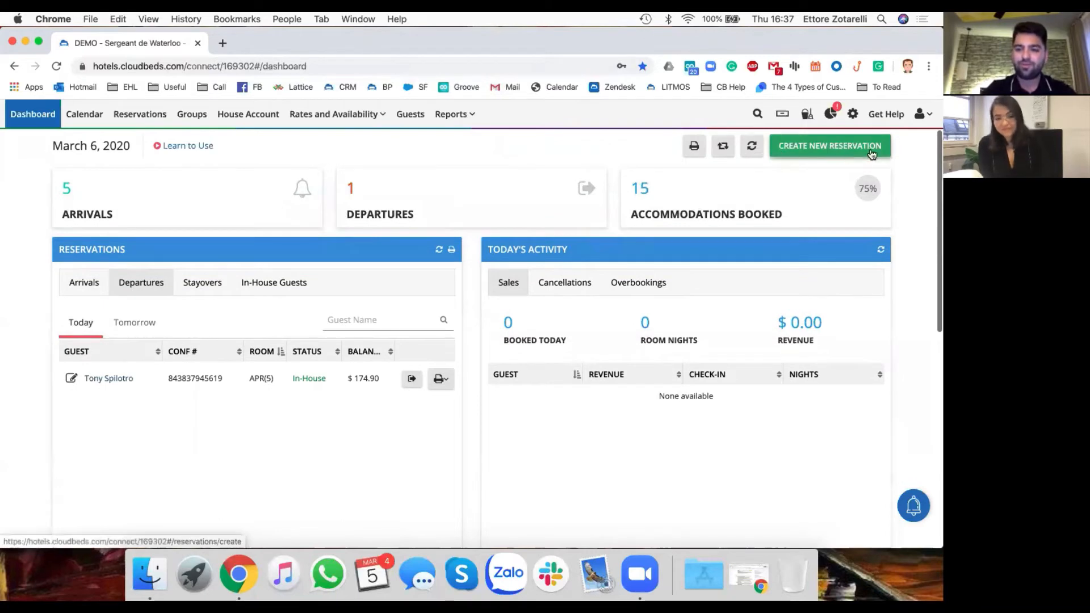
mouse_move(920, 199)
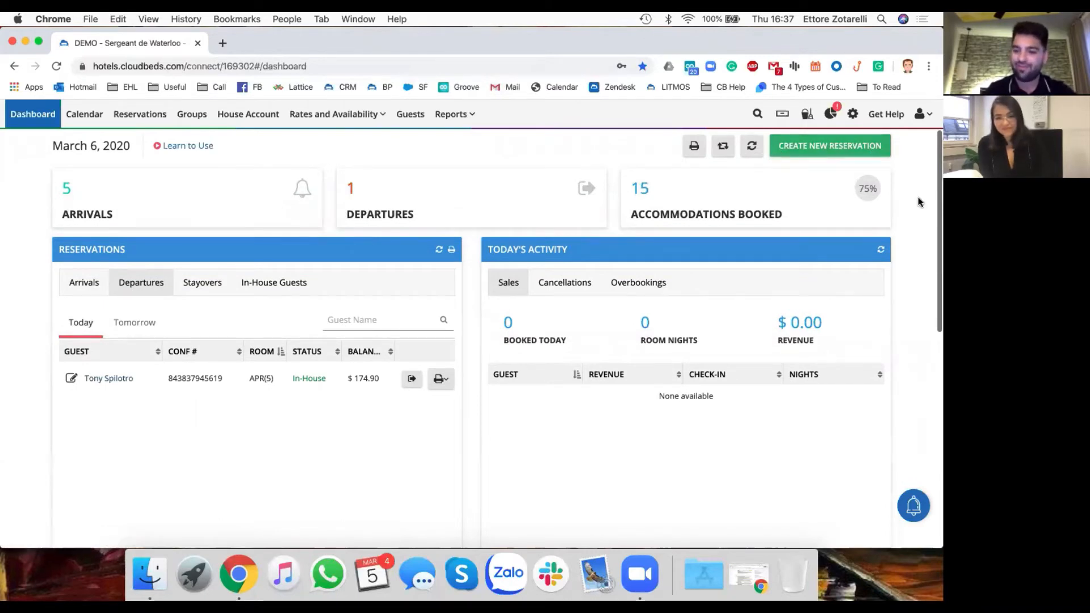
mouse_move(739, 243)
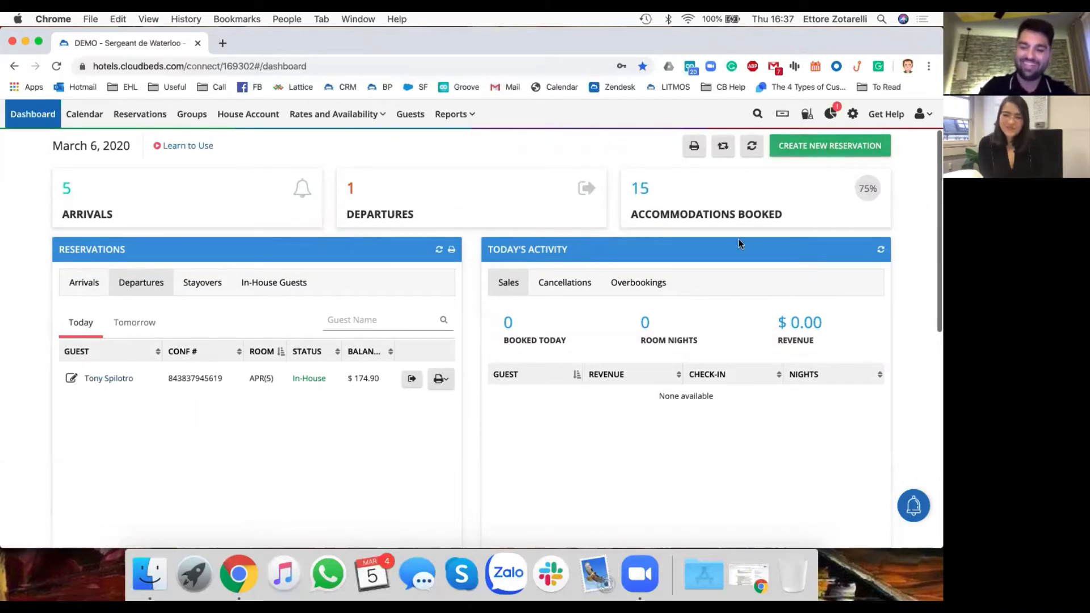
mouse_move(504, 259)
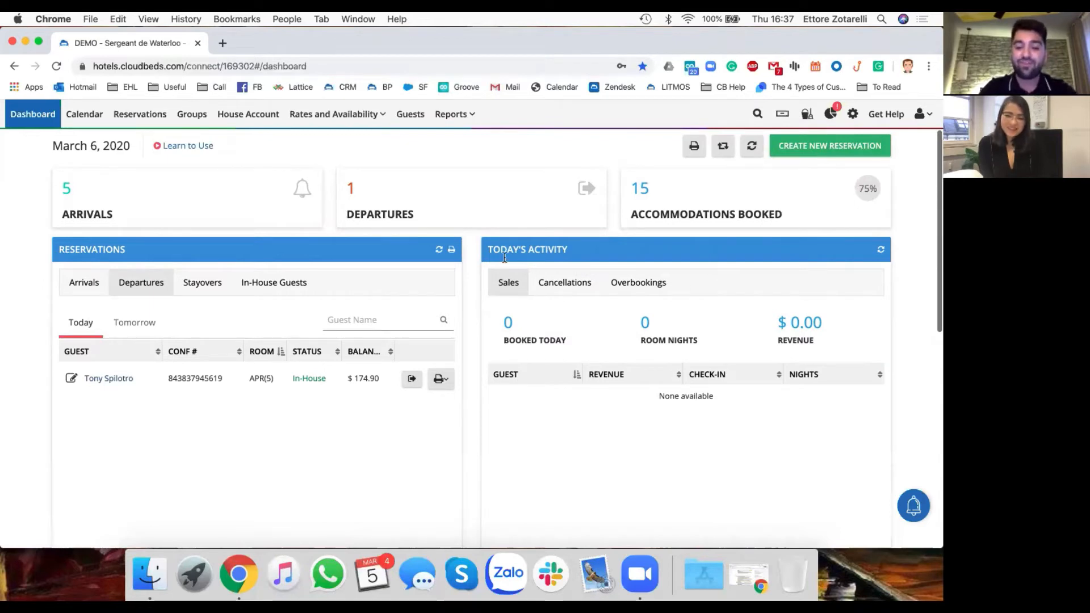
mouse_move(543, 393)
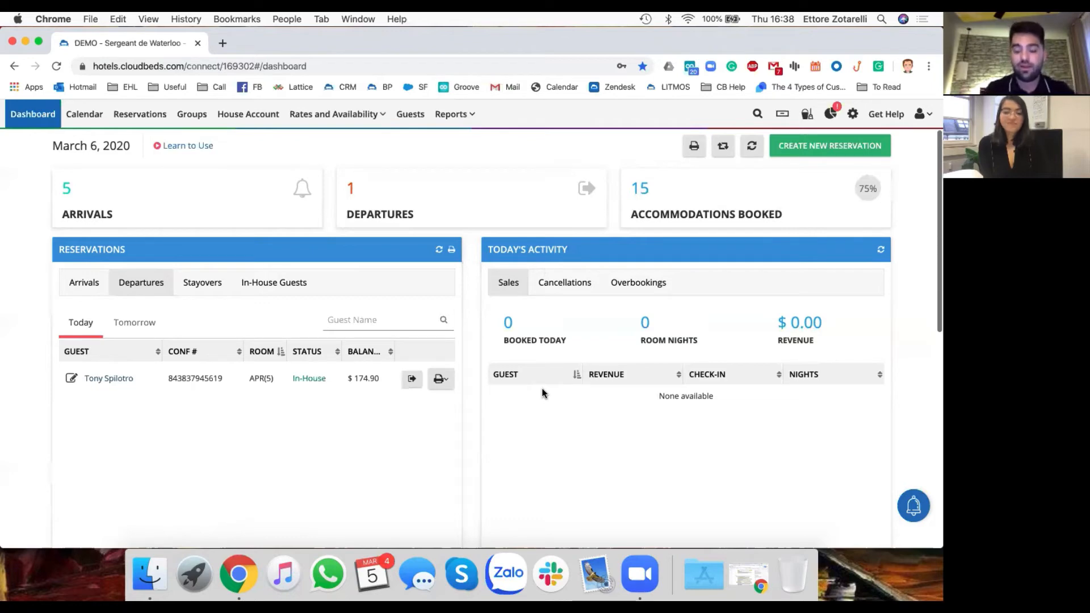
mouse_move(467, 445)
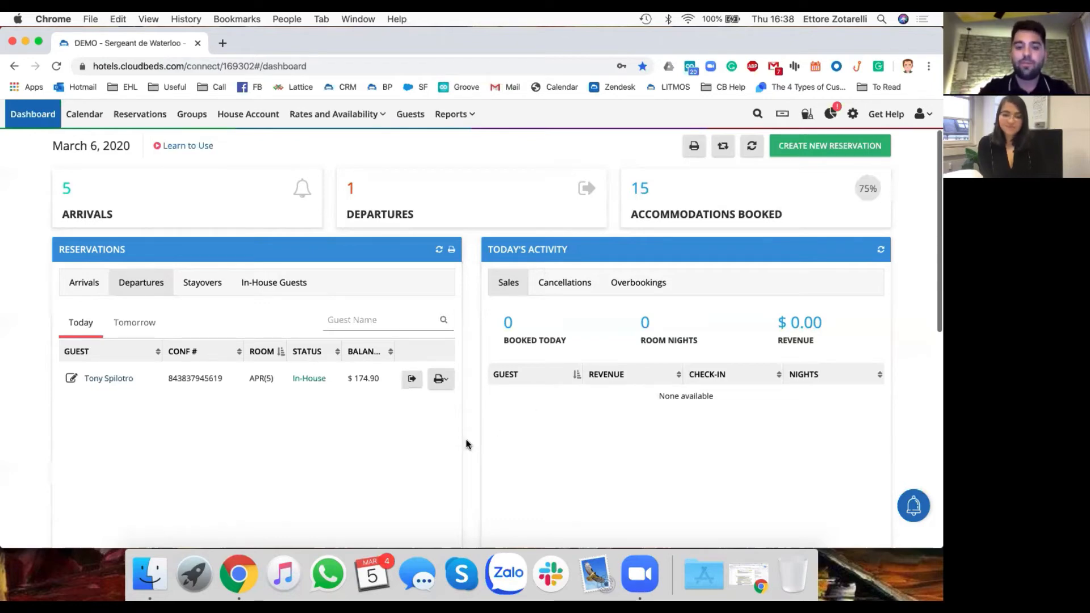
scroll("down", 3)
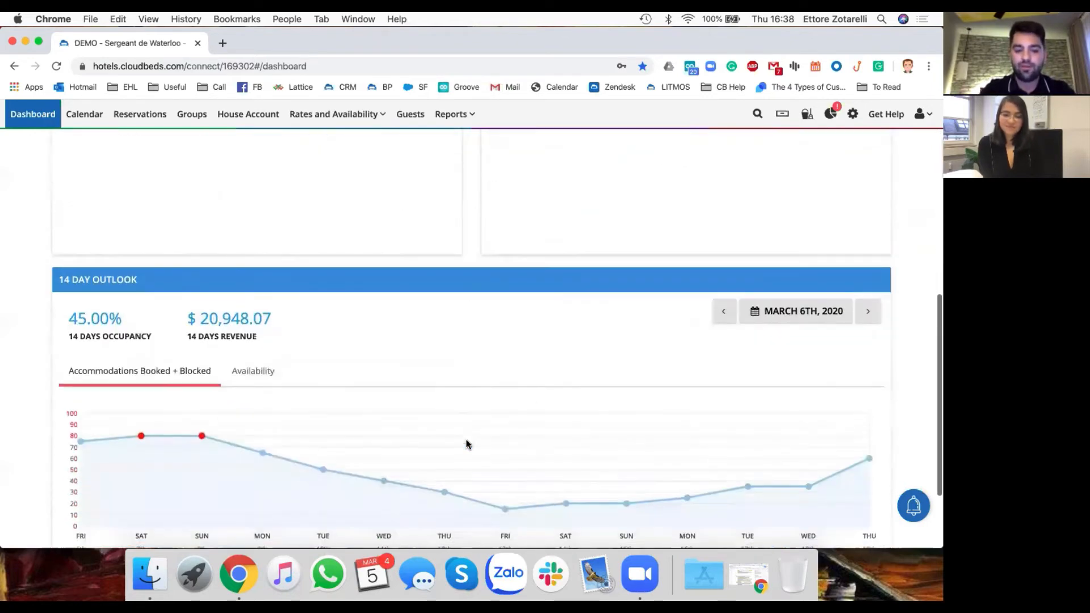
scroll("down", 3)
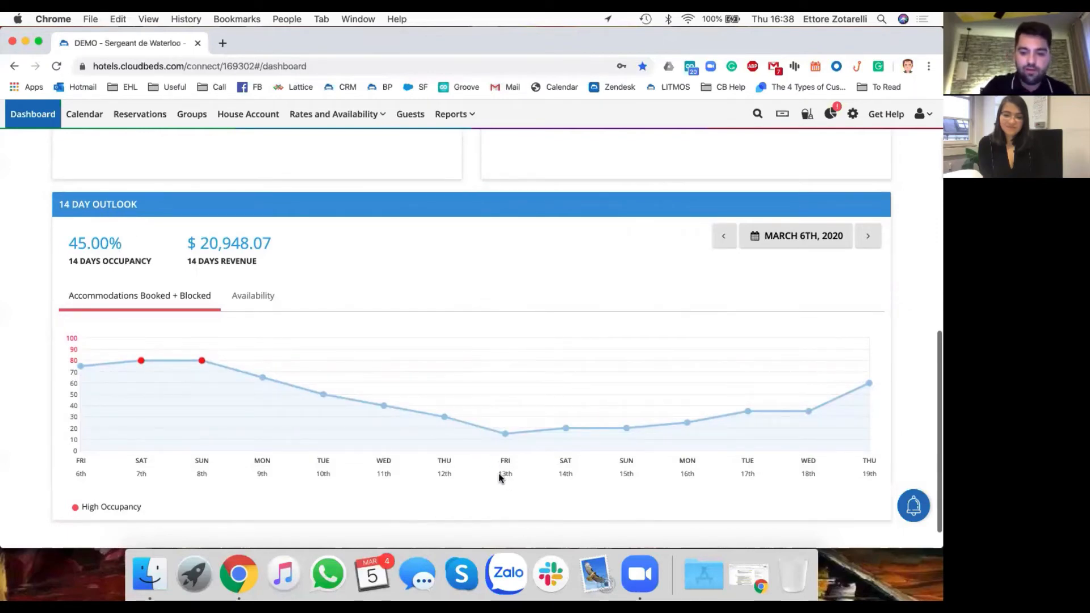
mouse_move(518, 479)
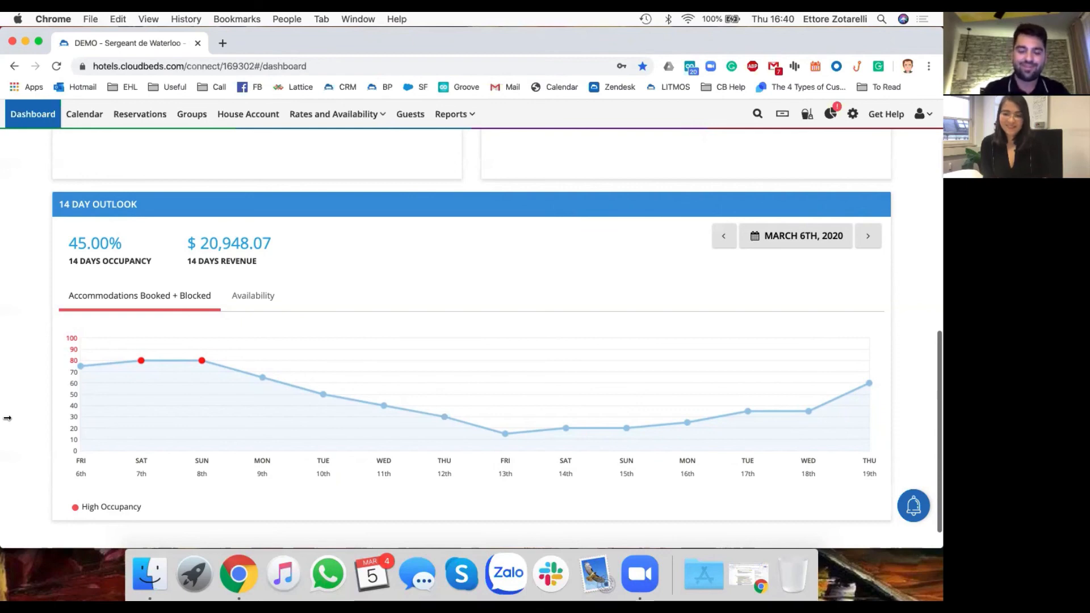
mouse_move(254, 364)
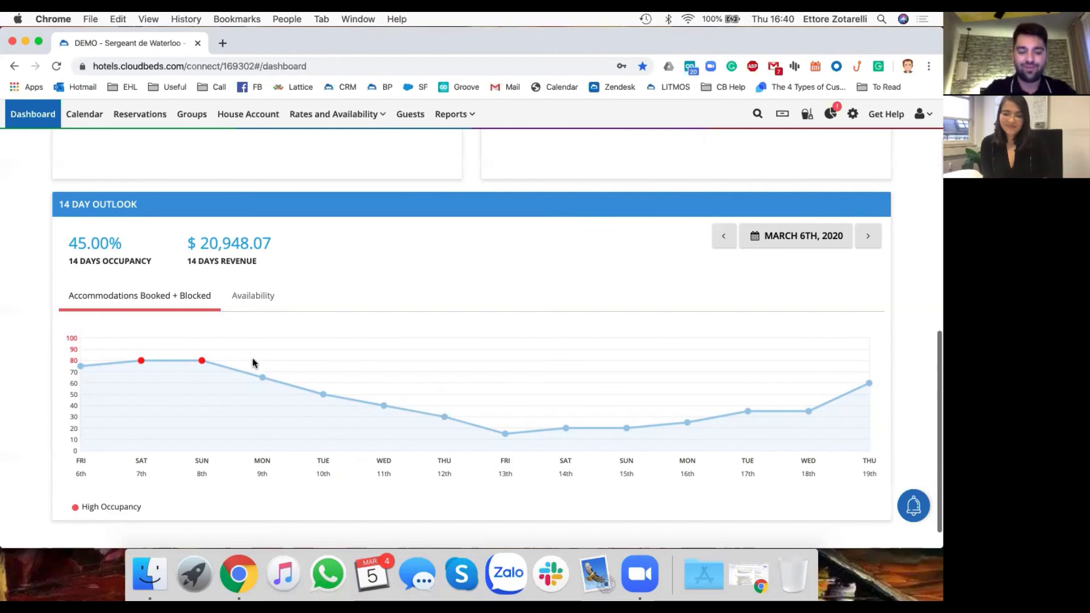
scroll("up", 3)
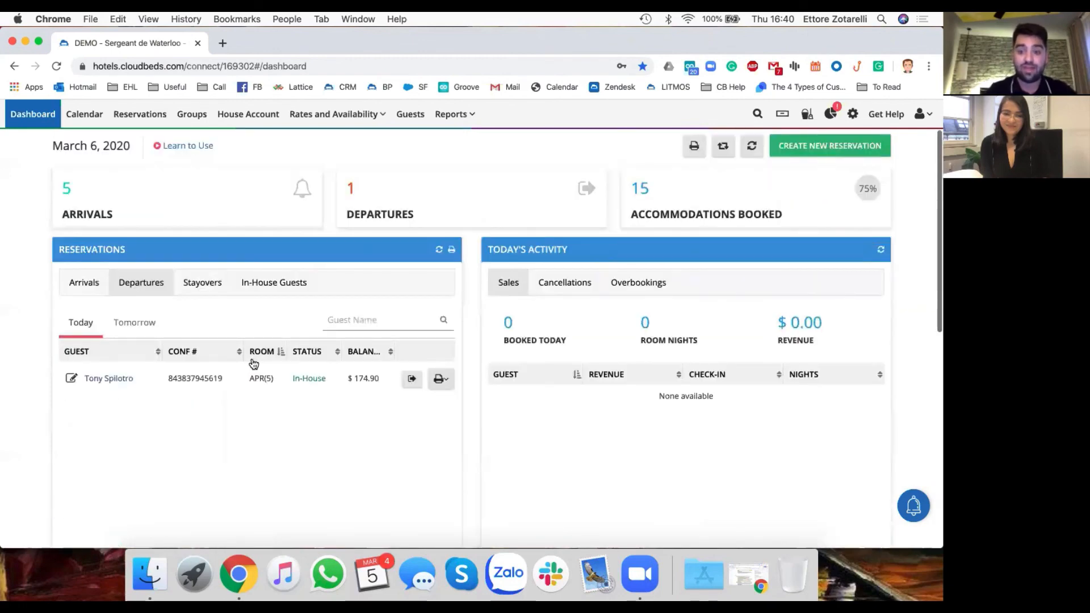